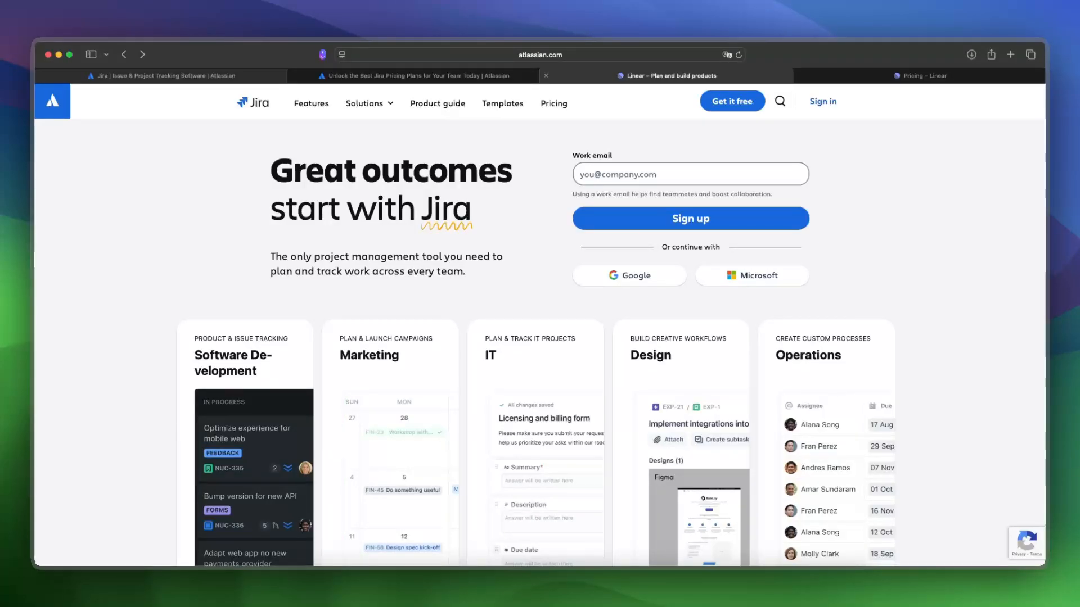
Switch from the Jira homepage to the 'Linear – Plan and build products' tab
left_click(666, 75)
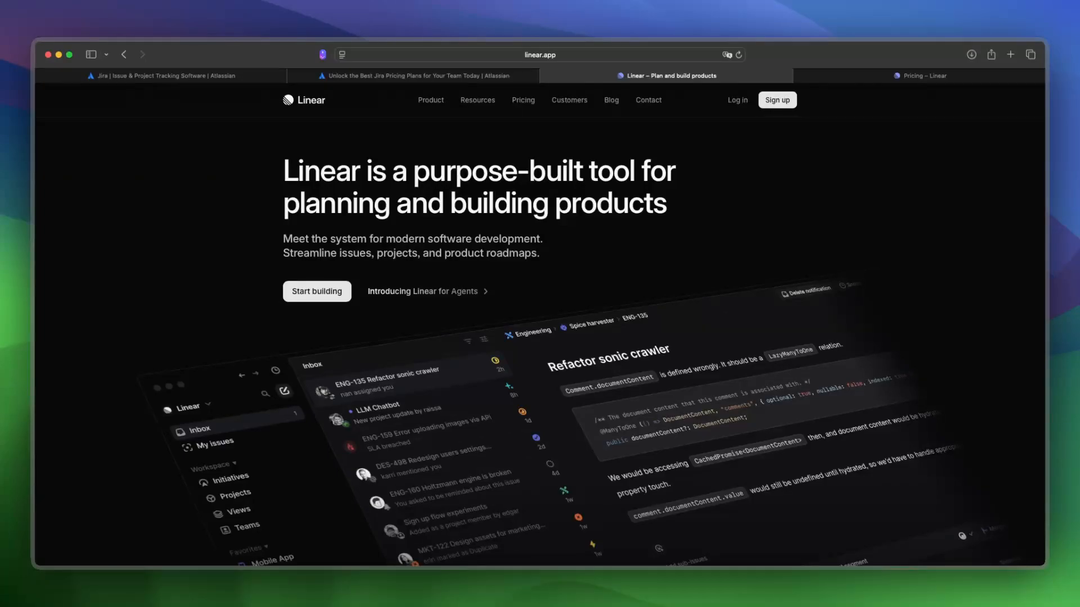
Glance back at Jira, then scroll Linear's homepage down to the OpenAI and Vercel logos
left_click(165, 76)
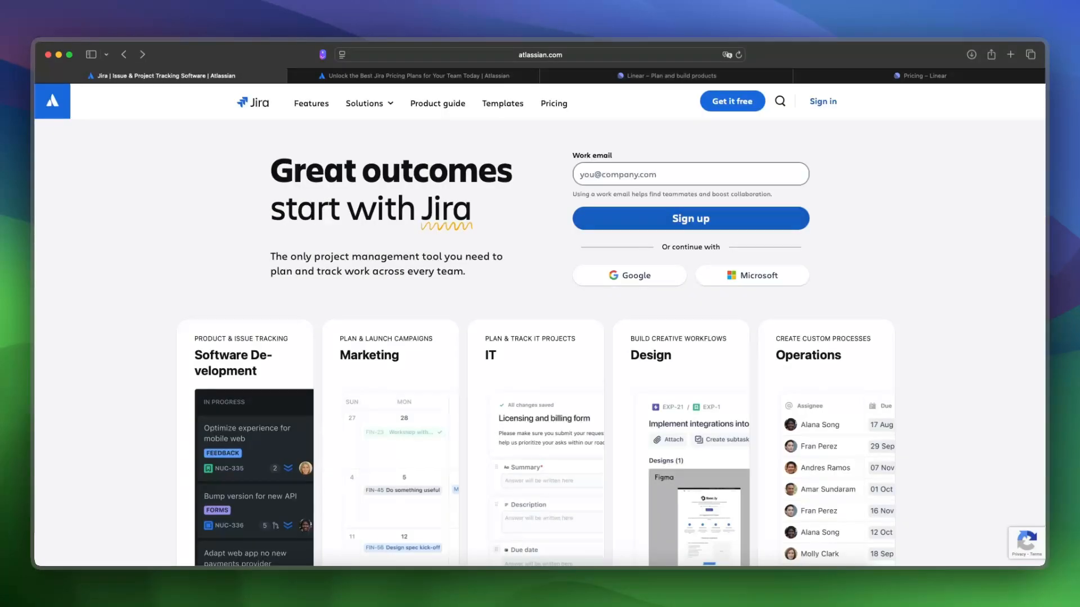
scroll("down", 3)
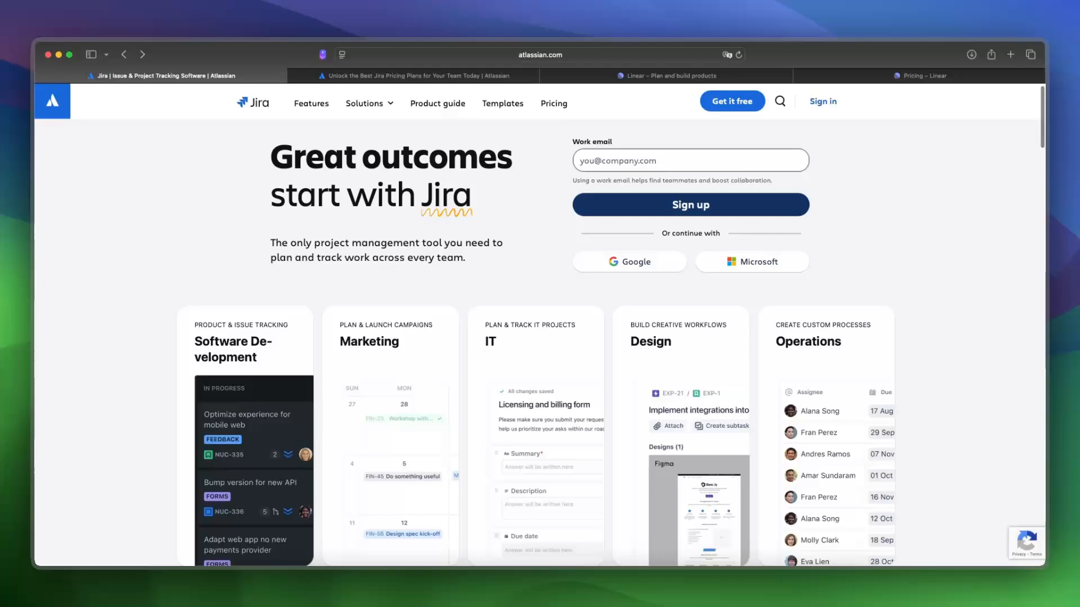
scroll("down", 3)
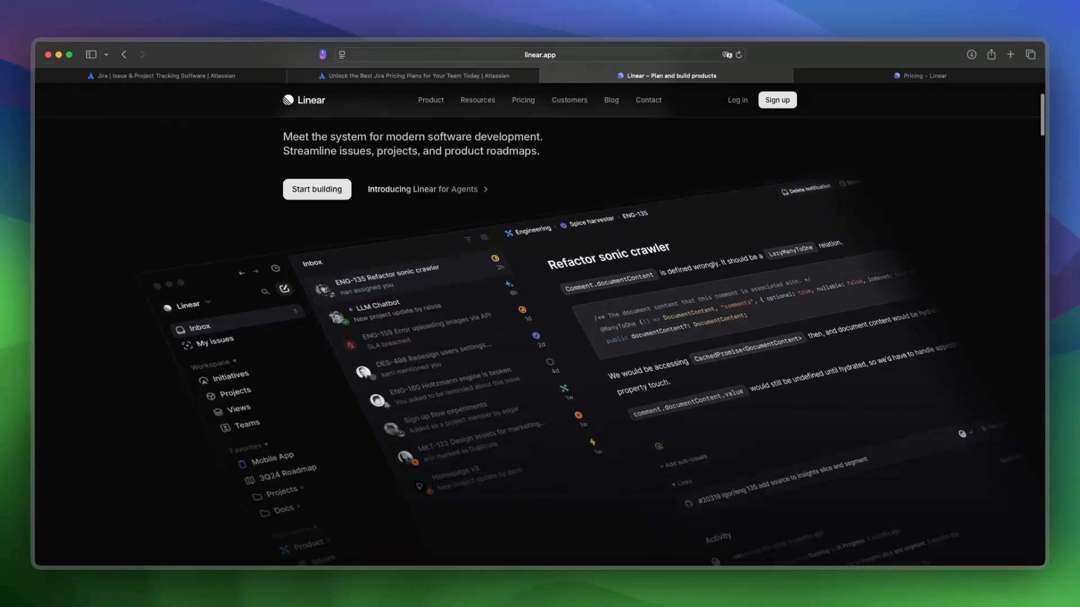
scroll("down", 3)
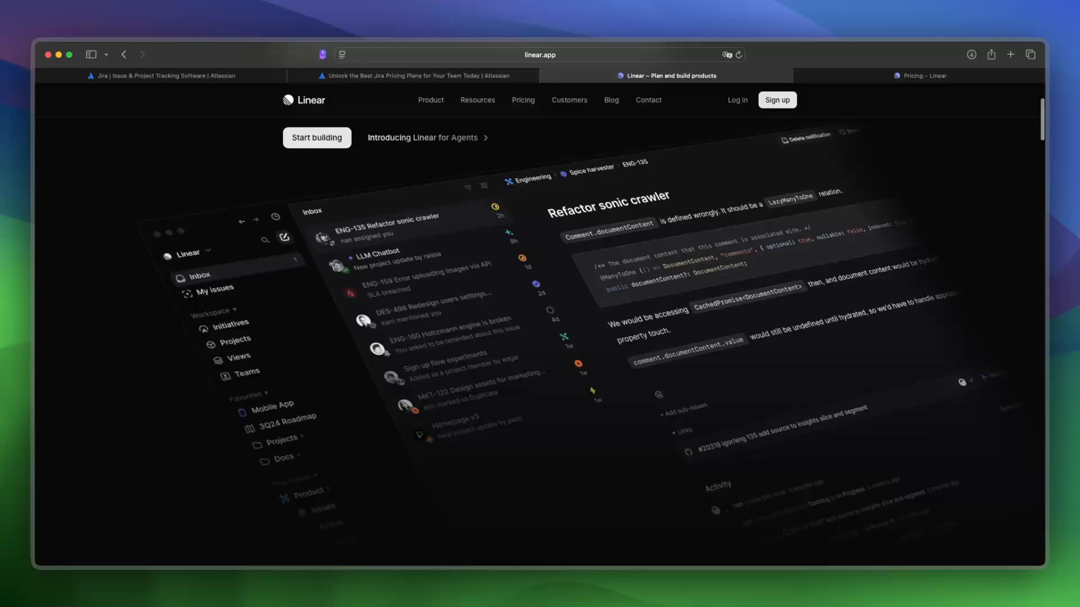
scroll("down", 3)
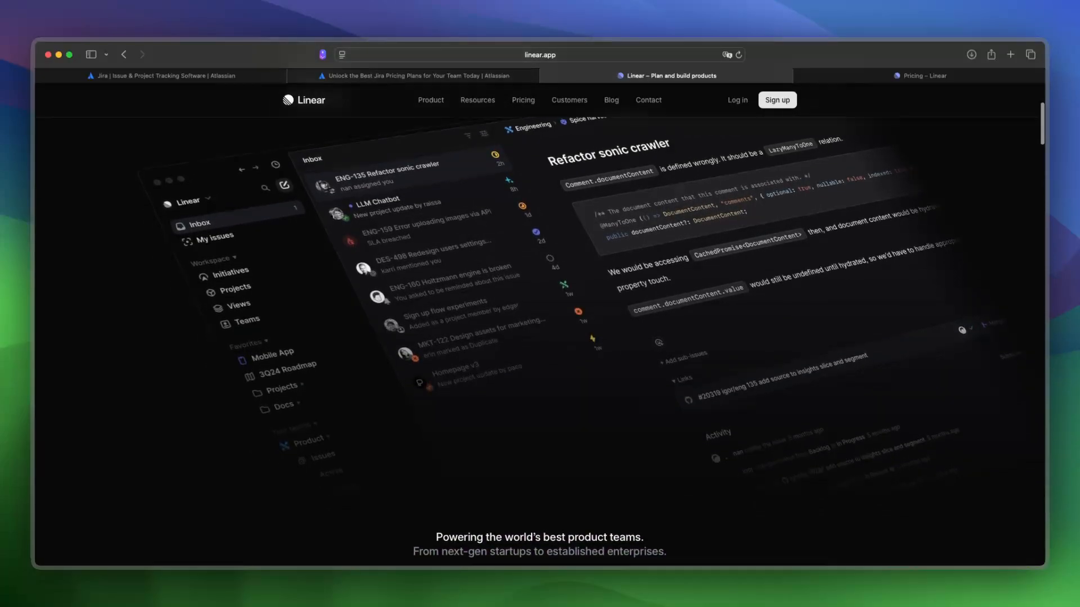
scroll("down", 3)
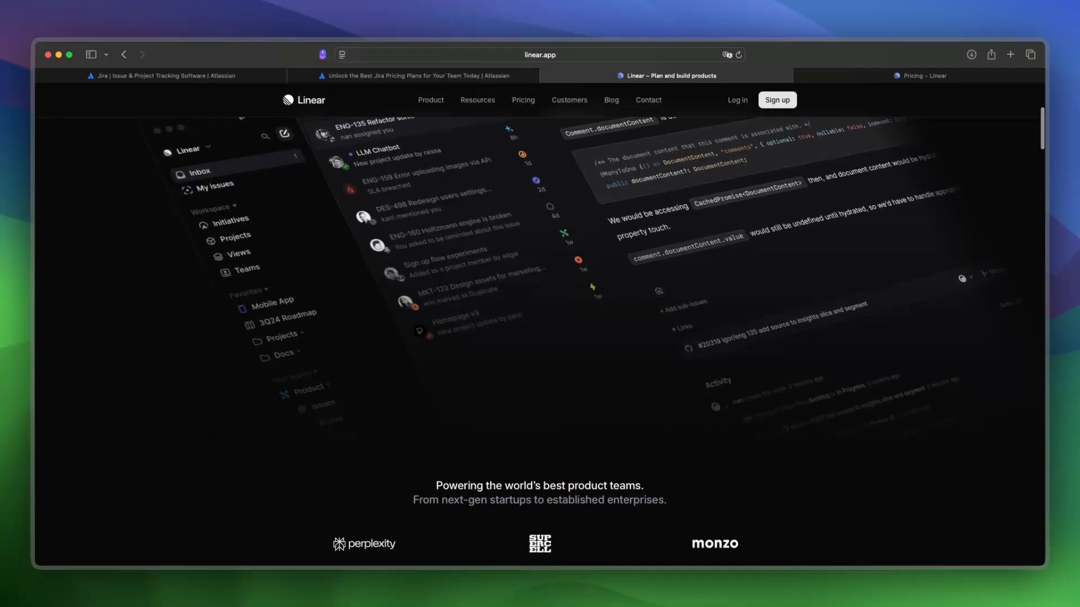
scroll("down", 3)
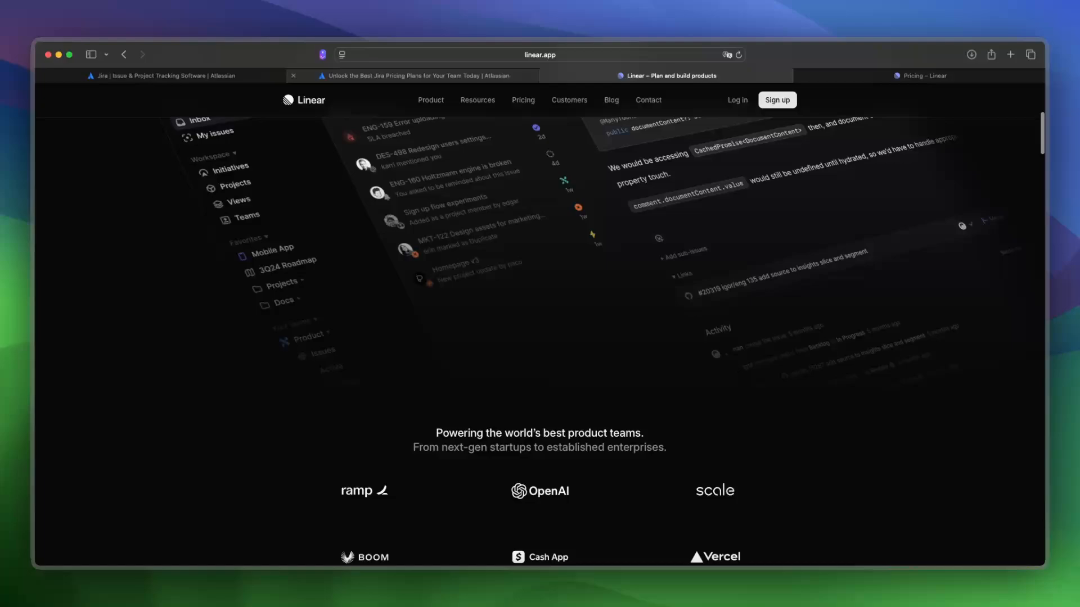
Scroll through Jira's Free, Standard, Premium and Enterprise plan cards toward Compare features
left_click(424, 75)
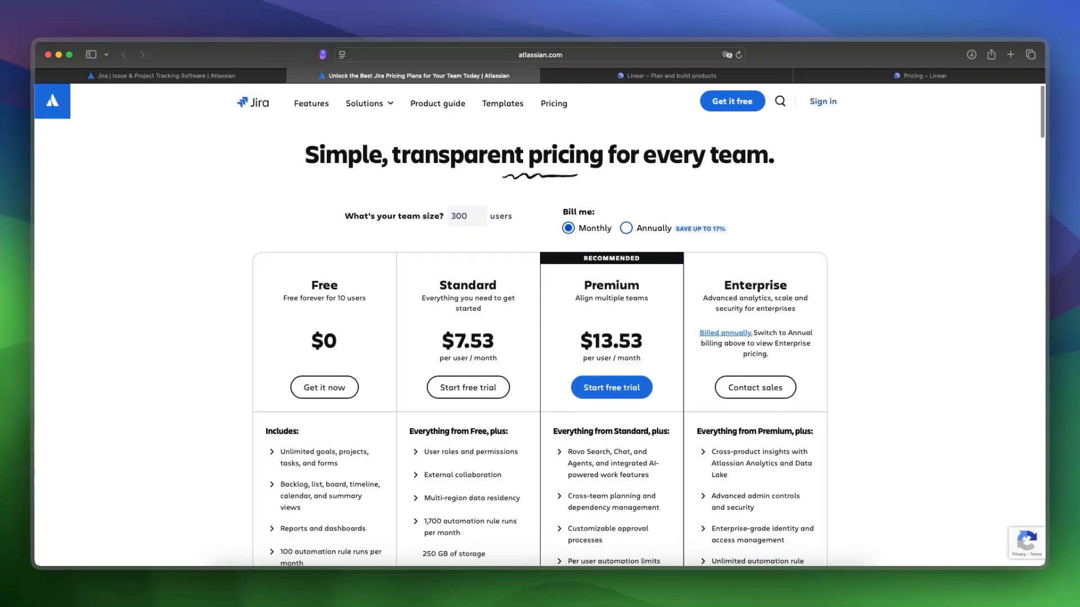
scroll("down", 3)
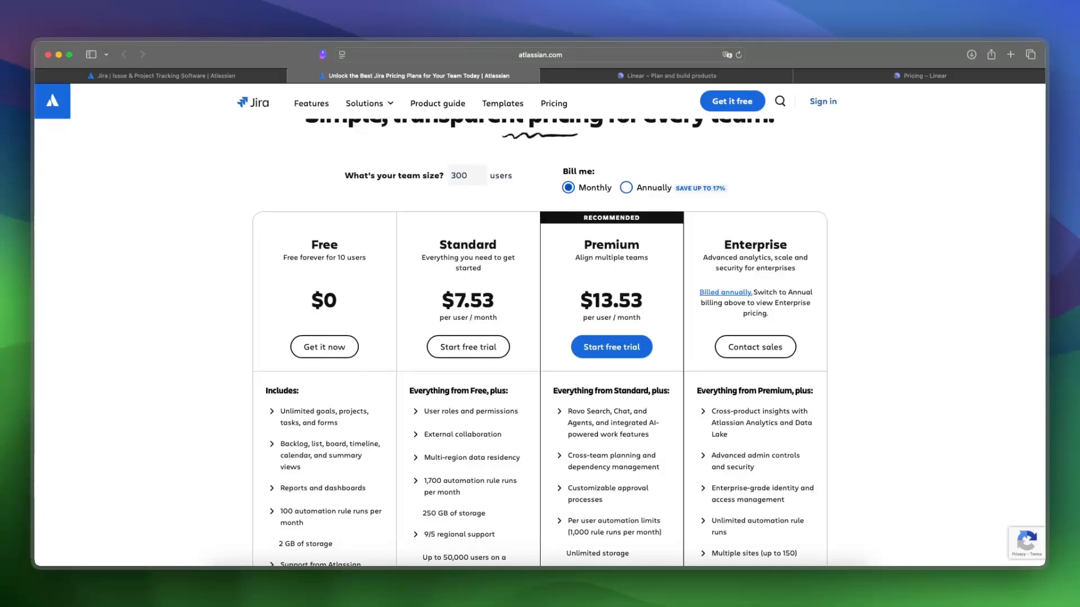
scroll("down", 3)
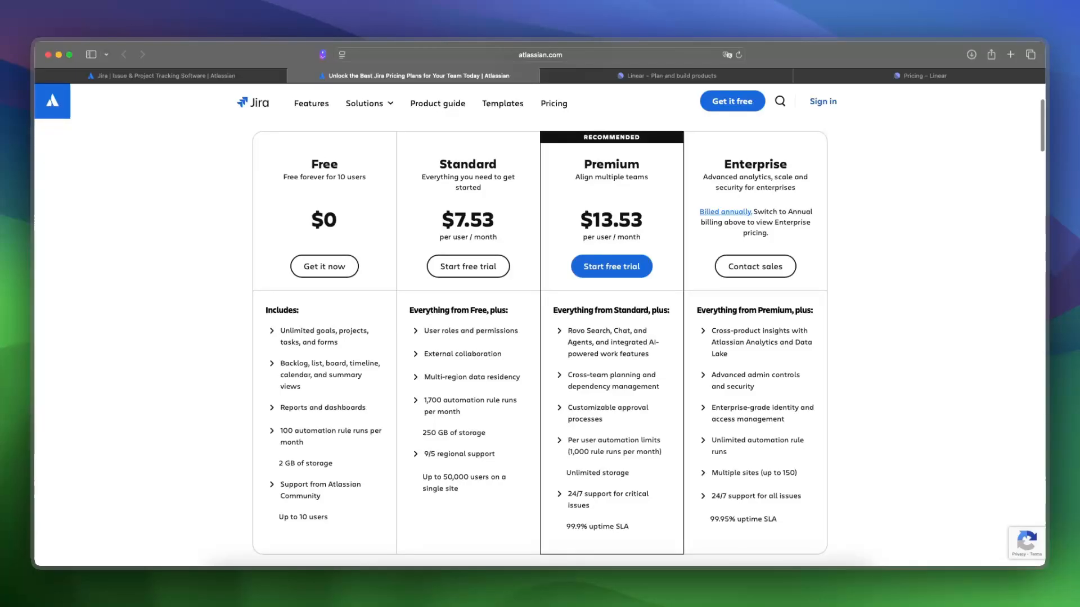
scroll("down", 3)
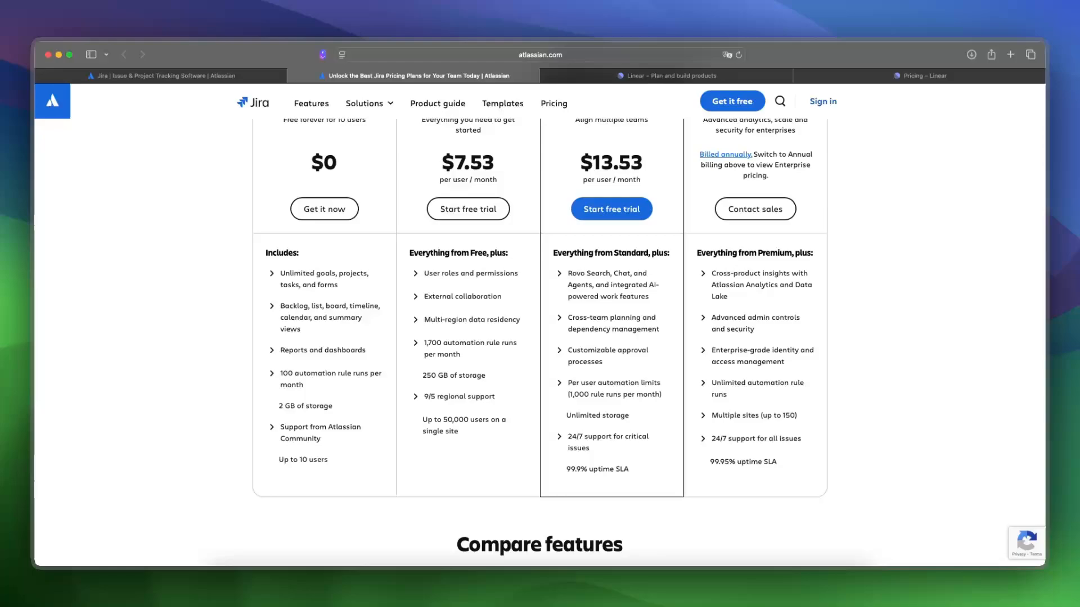
scroll("down", 3)
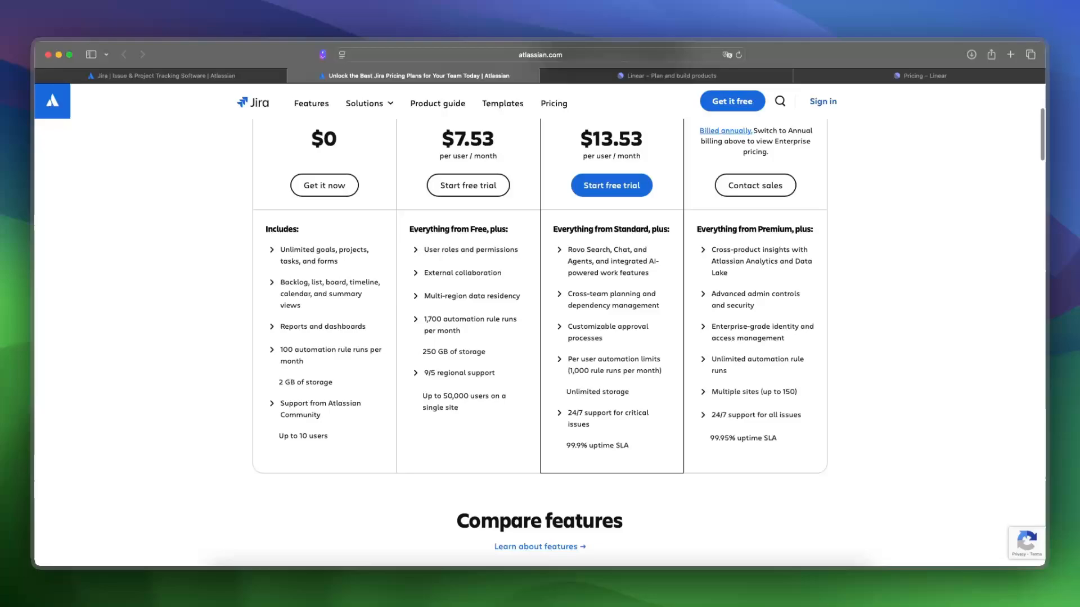
scroll("up", 3)
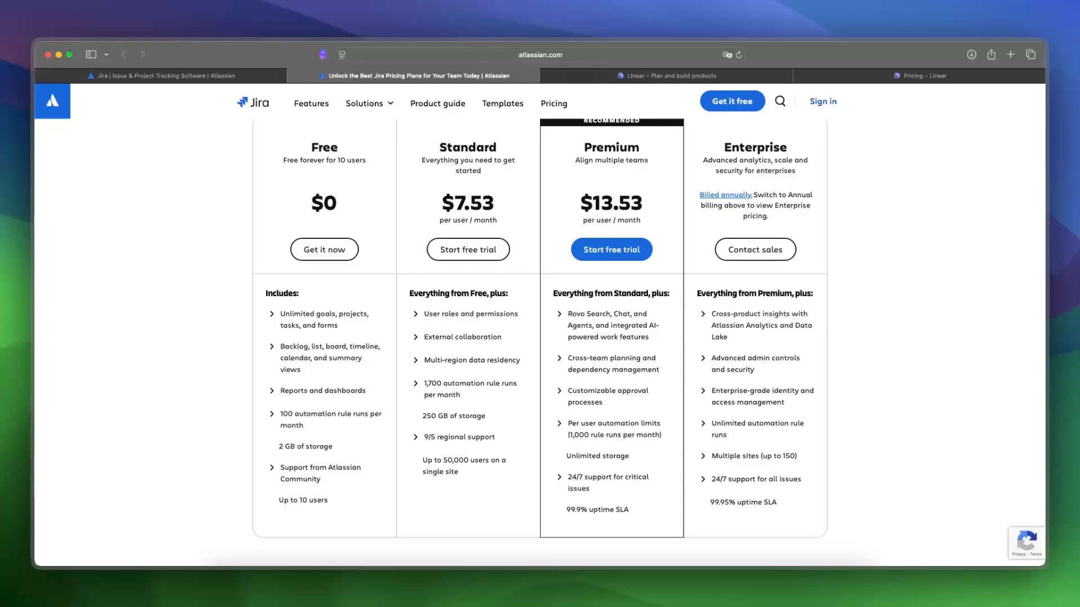
scroll("down", 3)
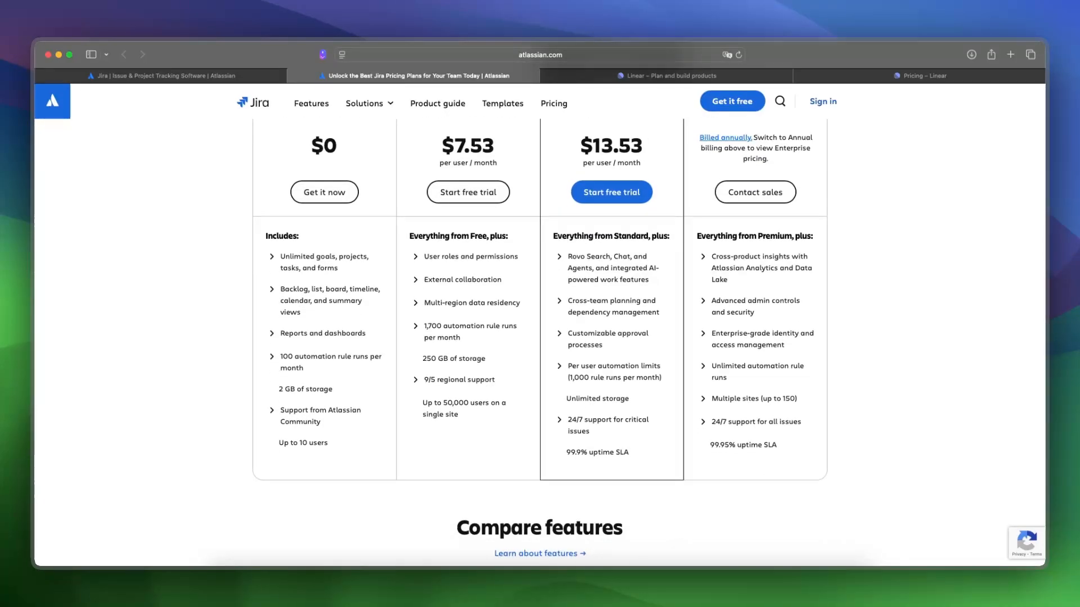
scroll("up", 3)
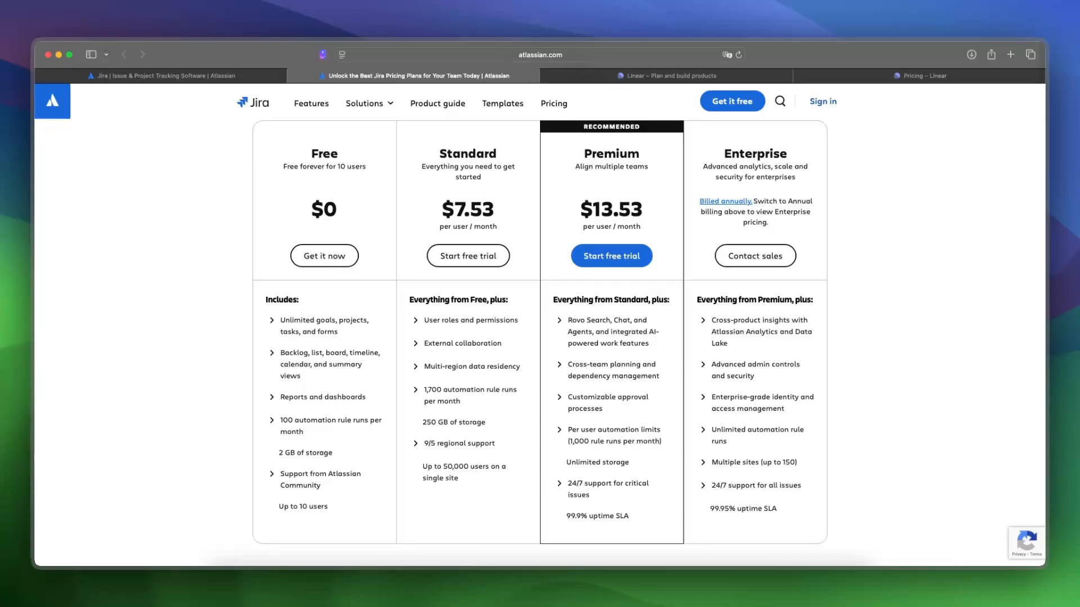
scroll("down", 3)
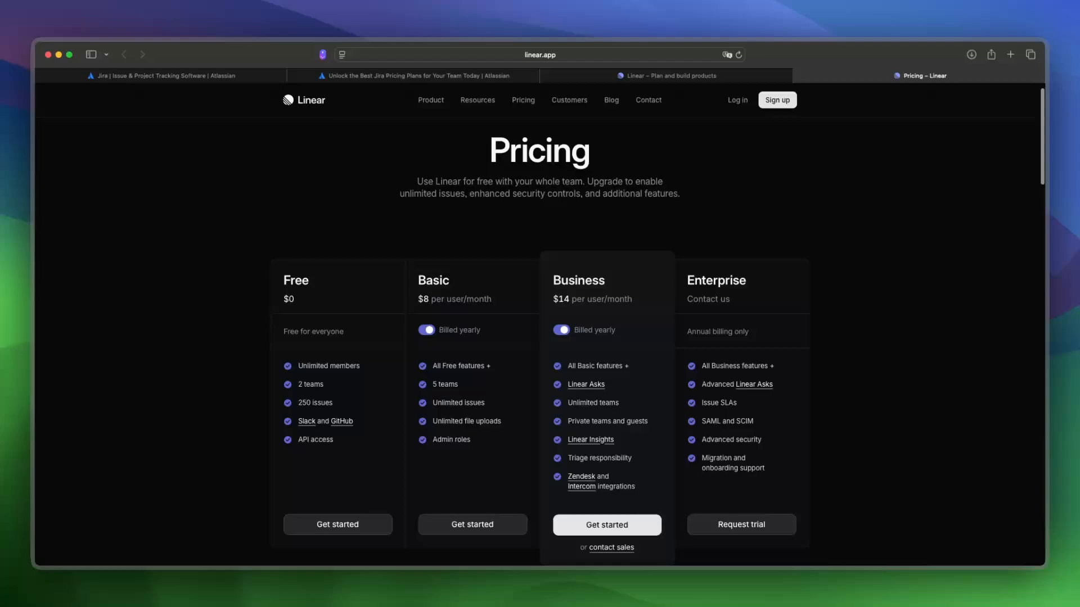
Scroll through Linear's Free, Basic, Business and Enterprise pricing tiers
scroll("down", 3)
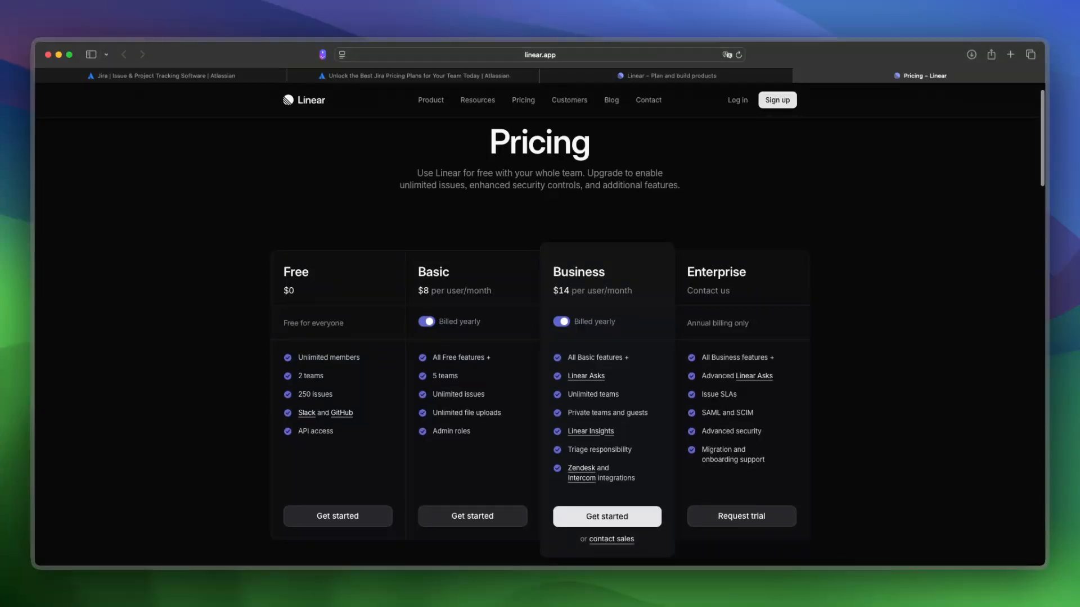
scroll("down", 3)
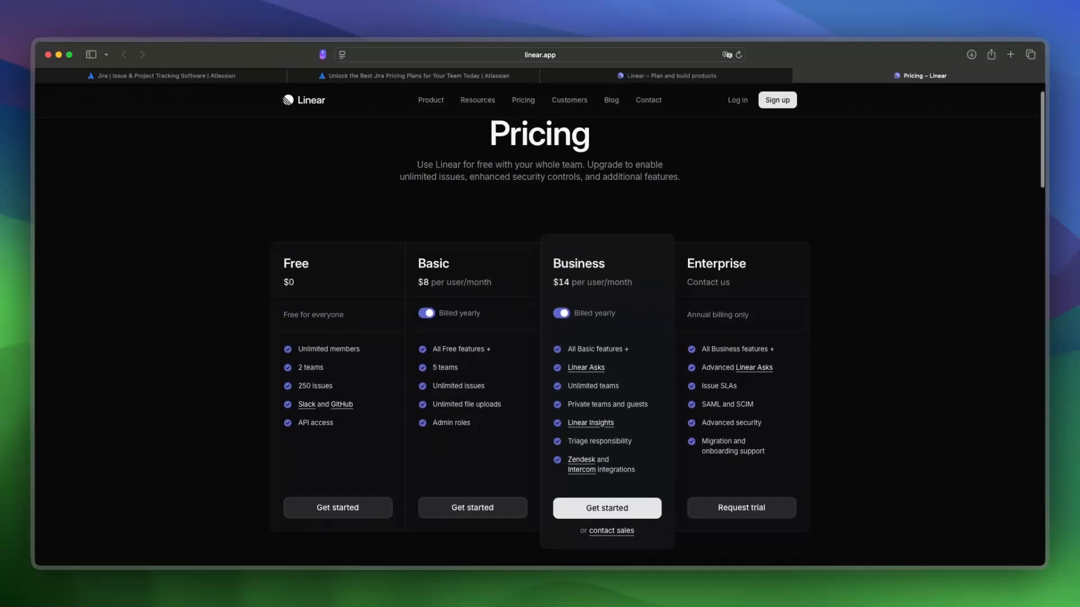
scroll("down", 3)
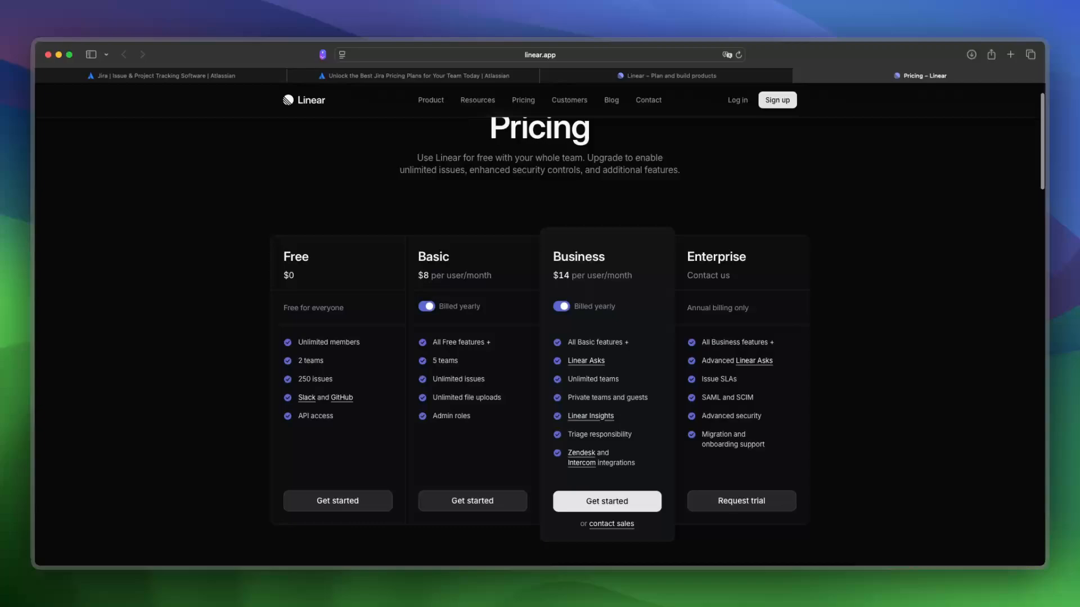
Return to the Jira homepage and scroll past its customer logos section
left_click(163, 76)
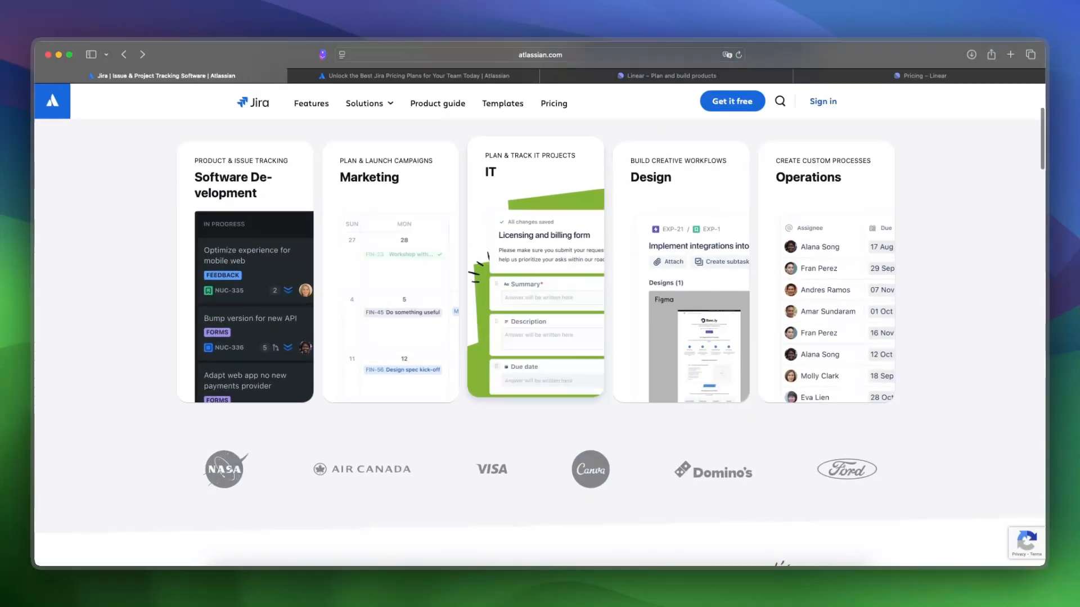
scroll("down", 3)
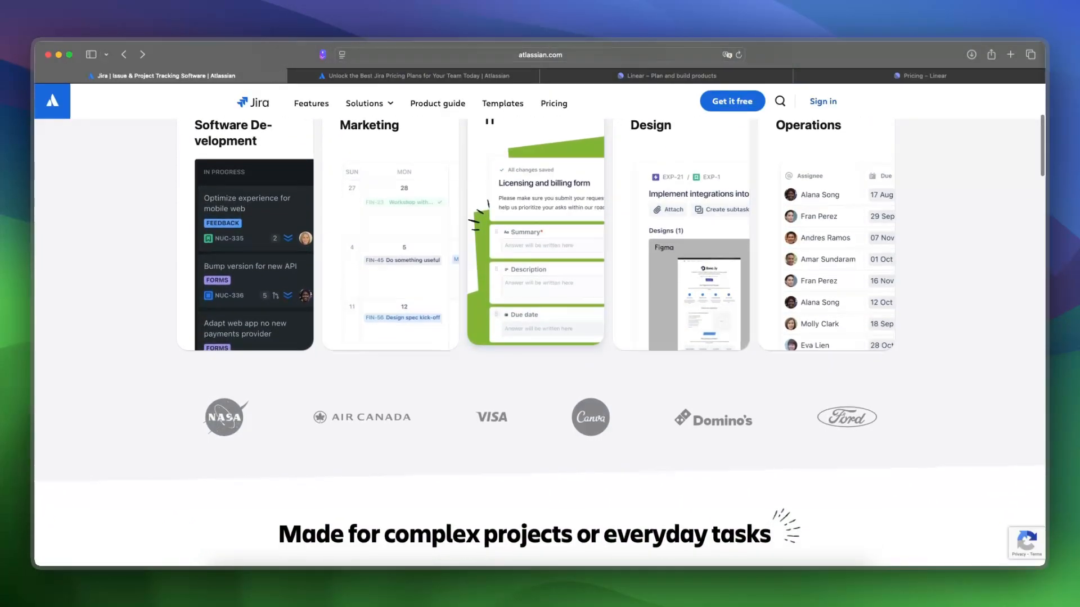
scroll("down", 3)
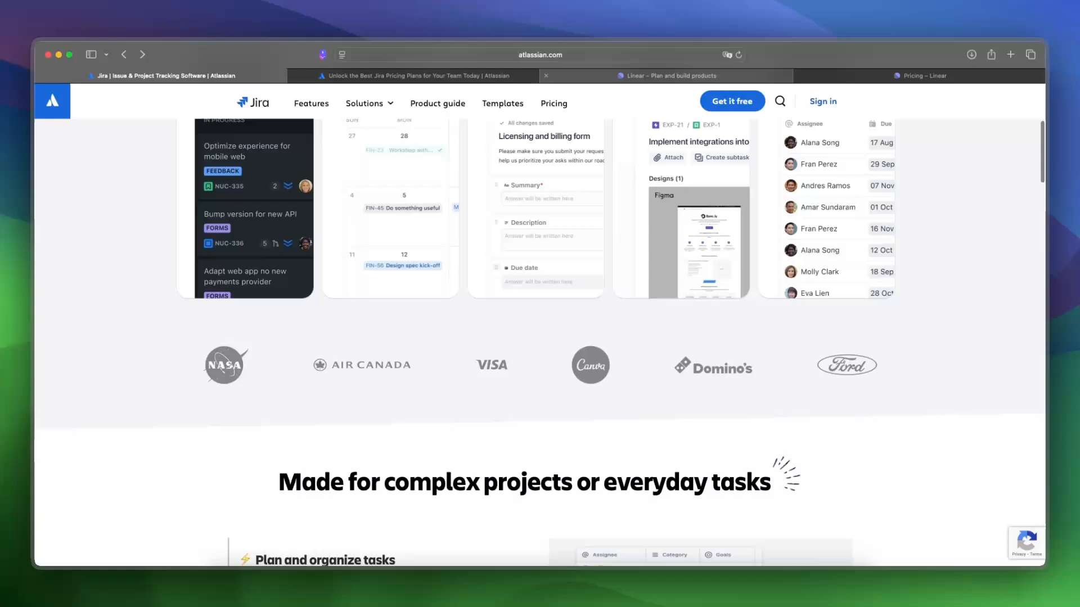
Scroll Linear's homepage past customer logos and feature cards to 'Set the product direction'
left_click(661, 74)
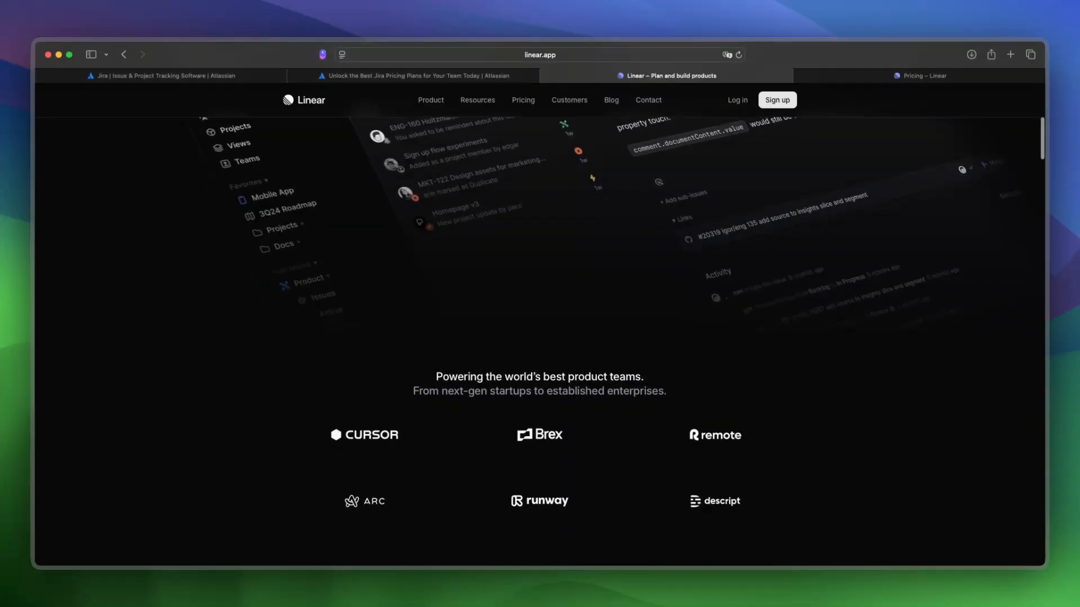
scroll("down", 3)
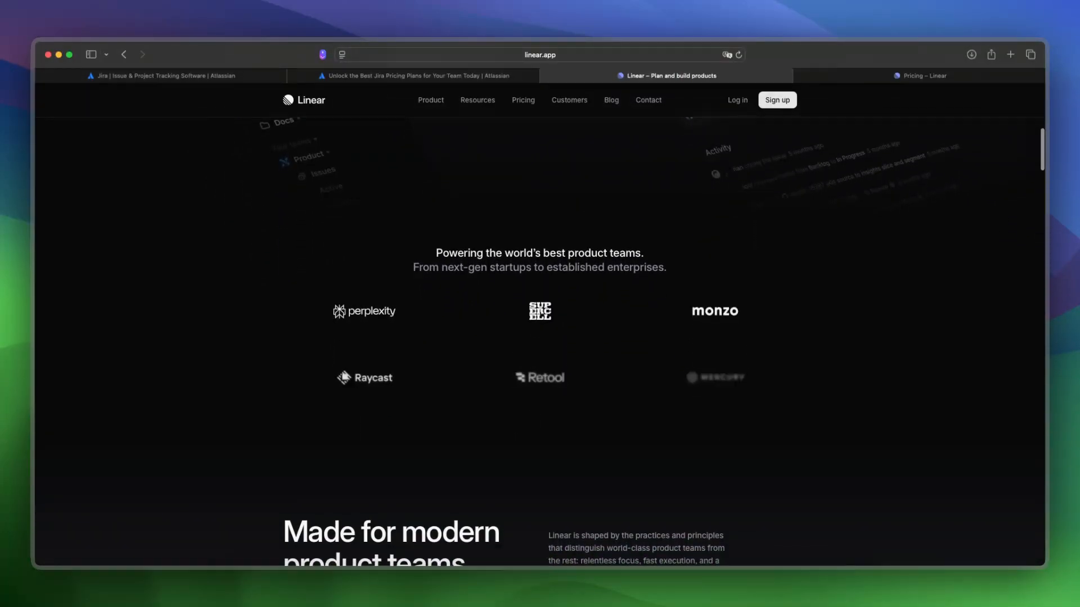
scroll("down", 3)
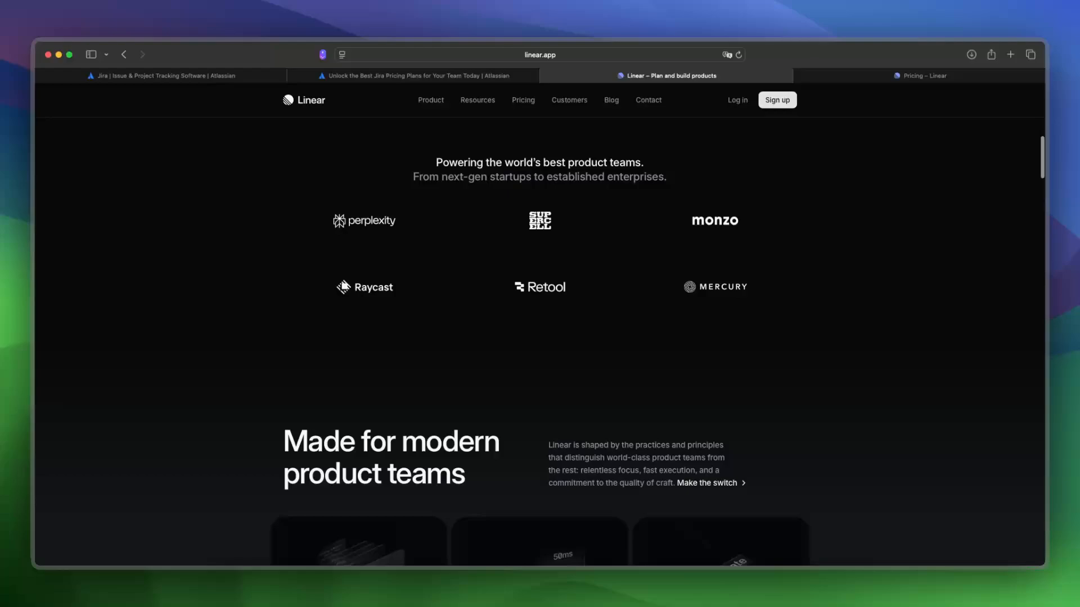
scroll("down", 3)
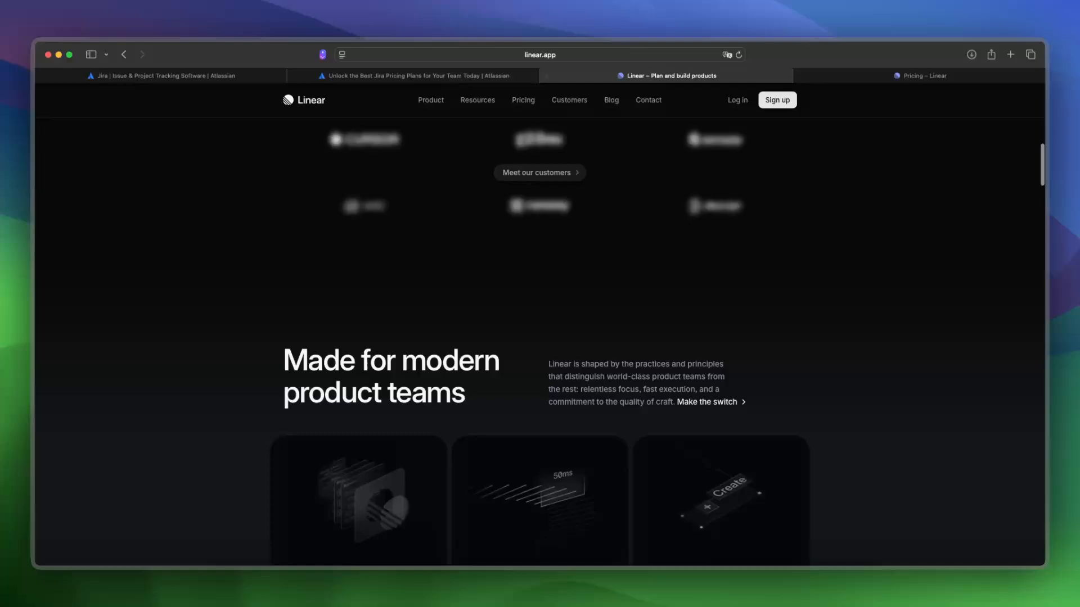
scroll("down", 3)
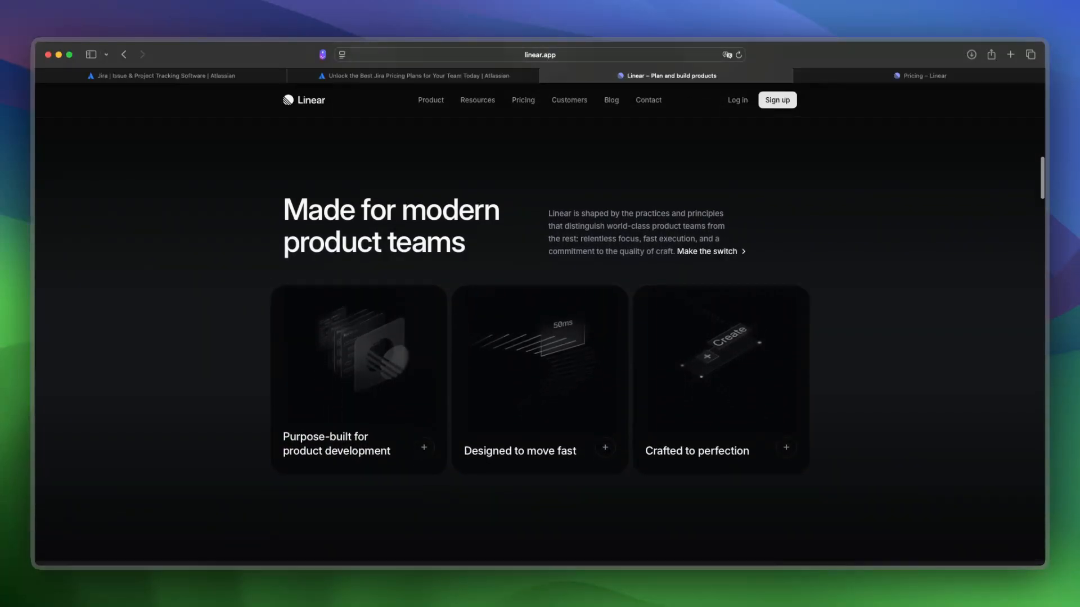
scroll("down", 3)
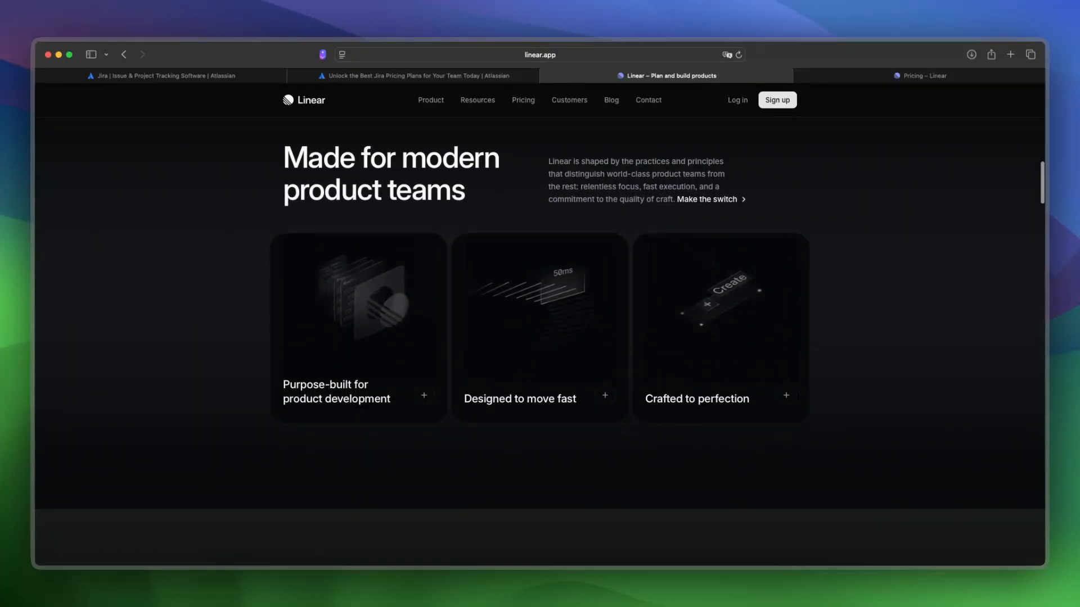
scroll("down", 3)
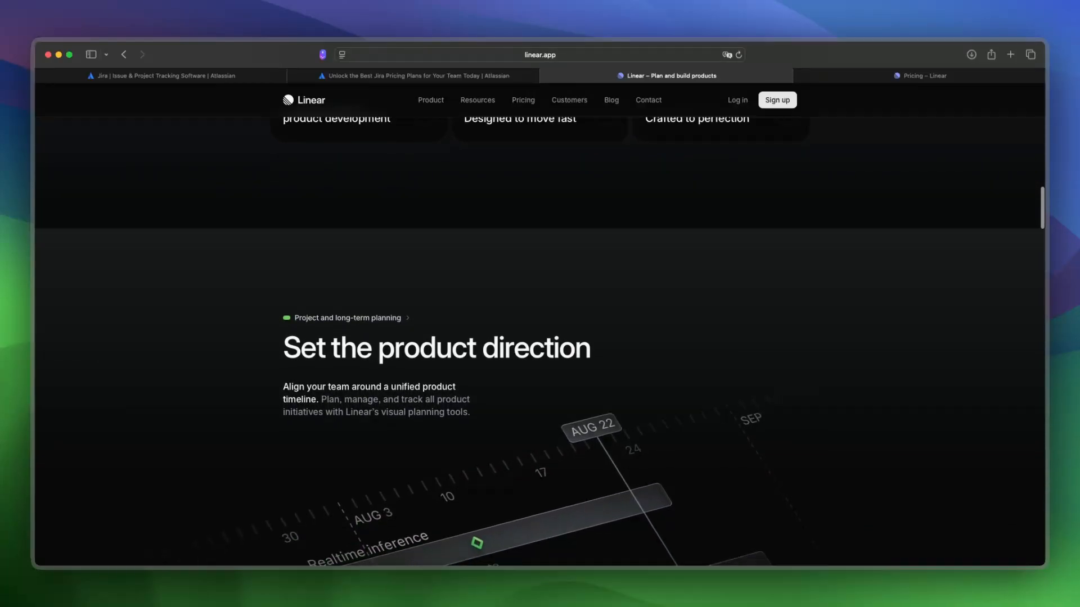
scroll("down", 3)
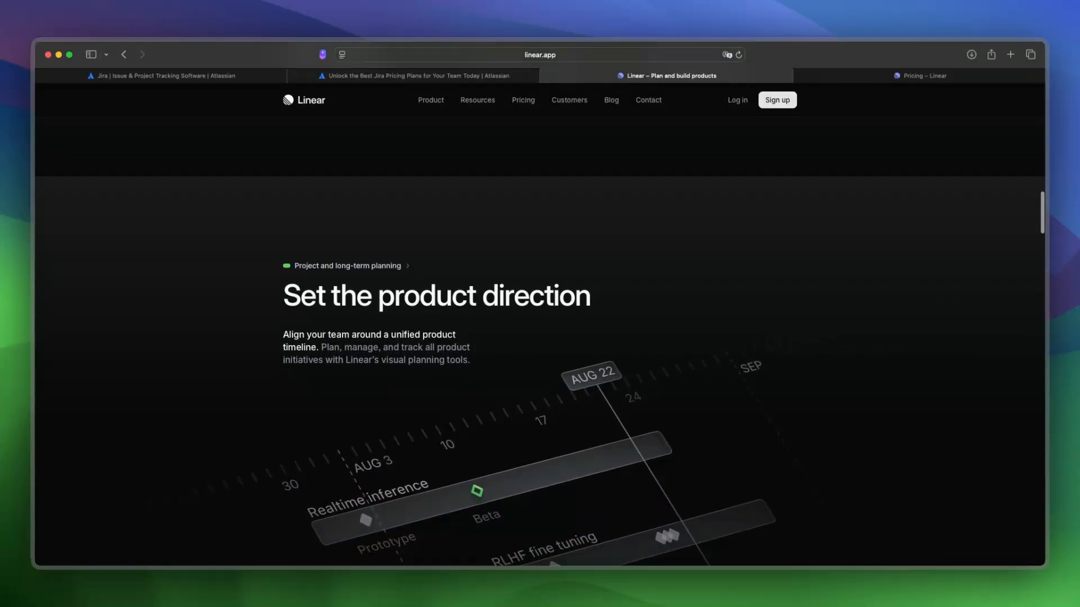
scroll("down", 3)
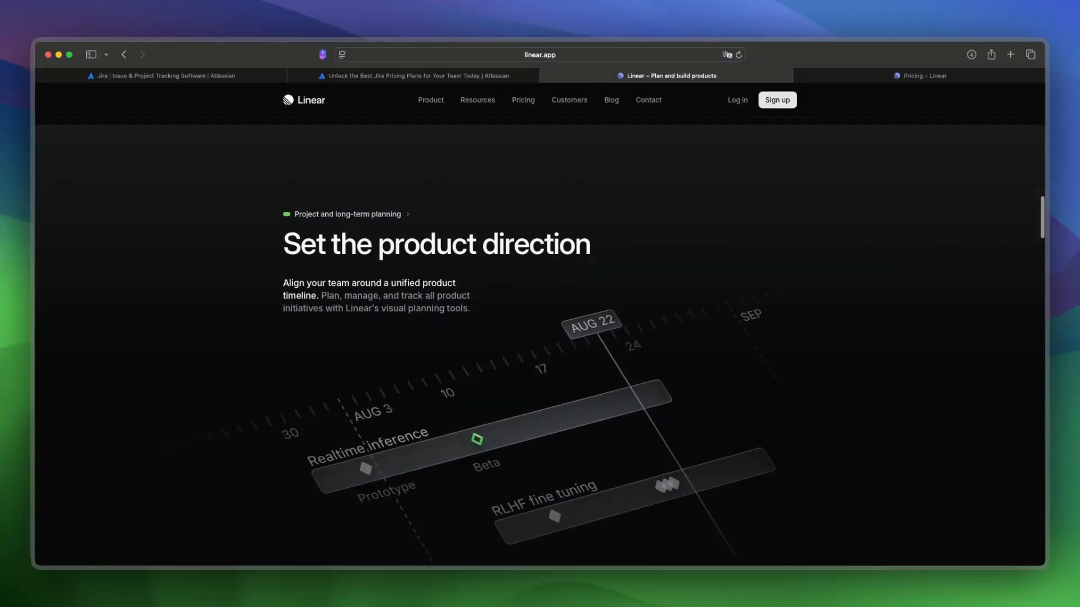